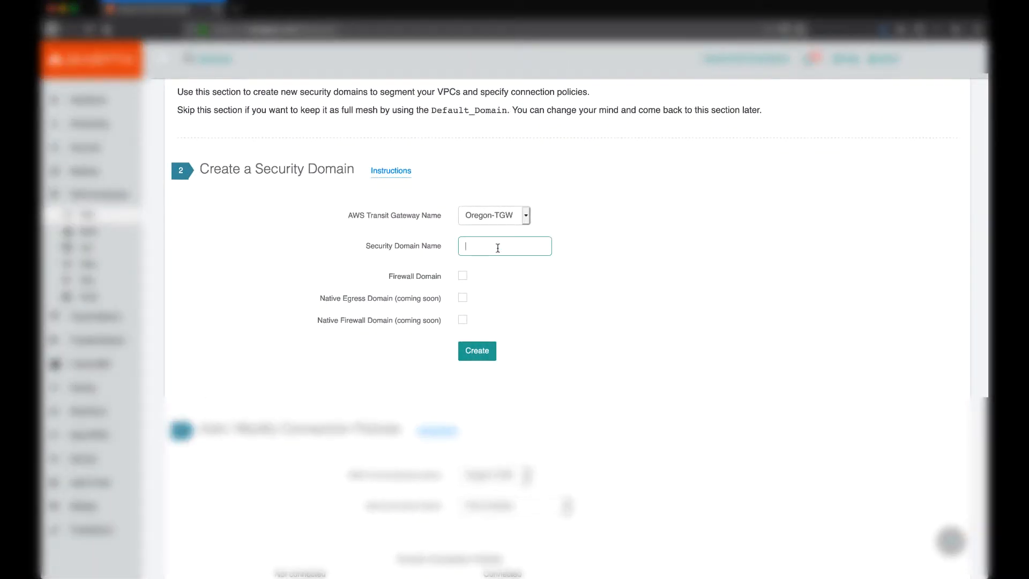
# Name a new security domain FireNet-NS and mark it as a firewall domain.
pyautogui.write('FireNet')
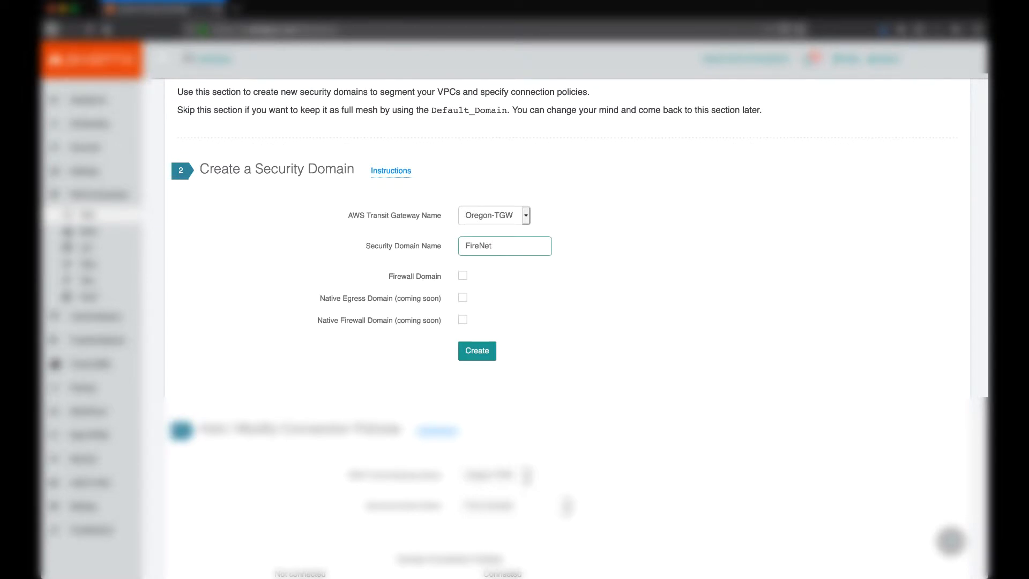
pyautogui.write('-NS')
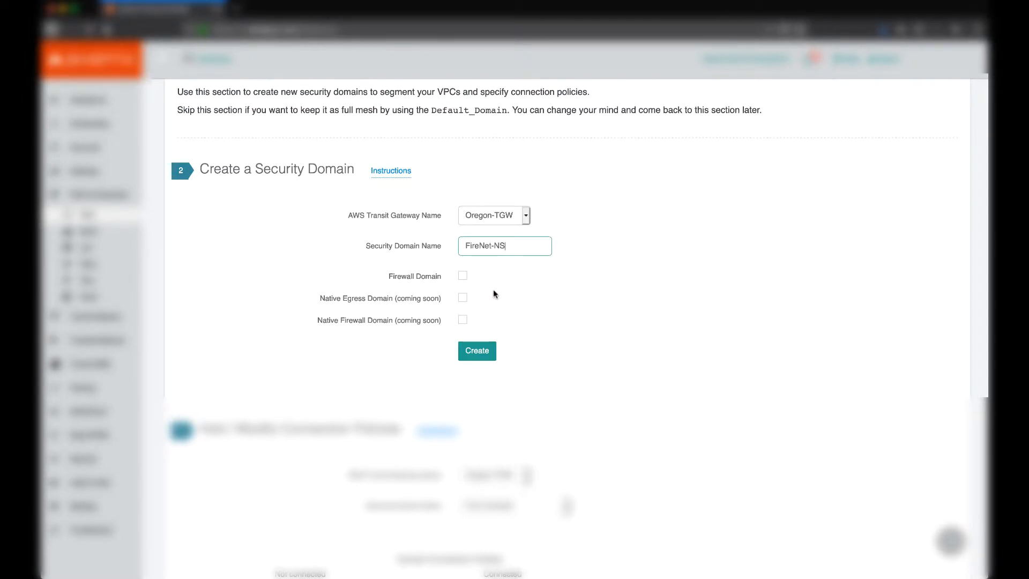
pyautogui.click(477, 350)
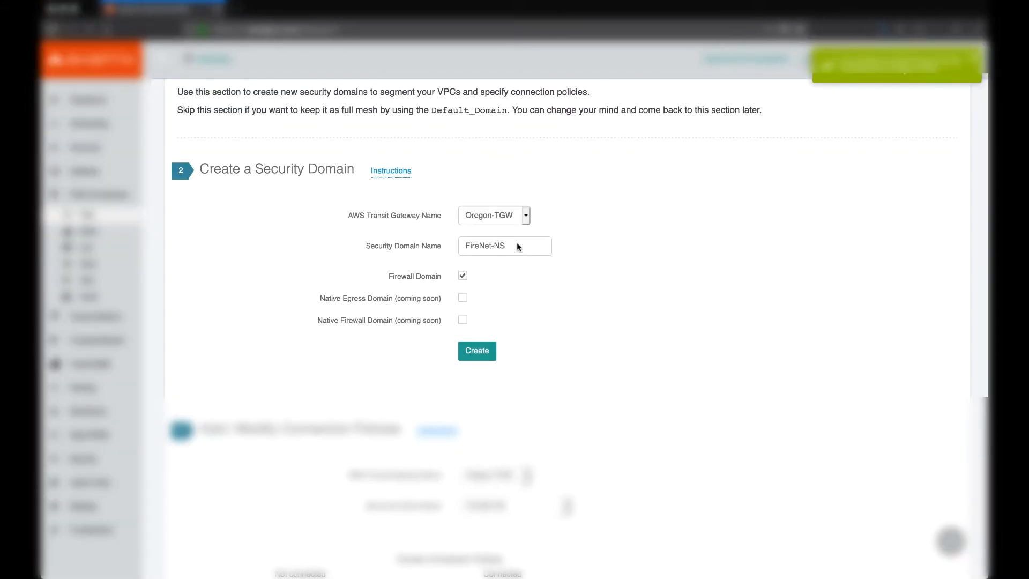
# Begin a second firewall domain, entering the name FireNet-EW.
pyautogui.click(477, 351)
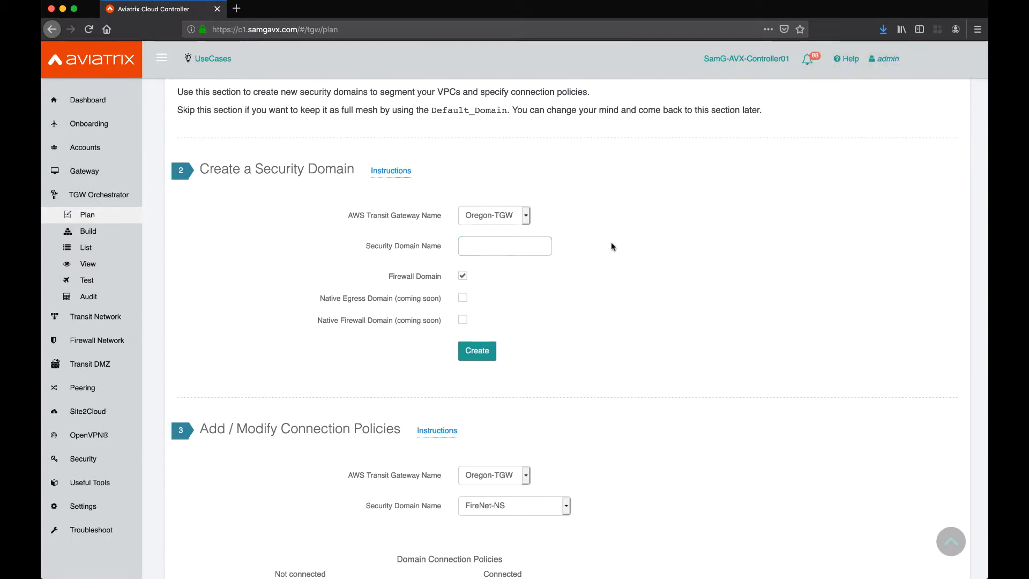
pyautogui.write('FireNet')
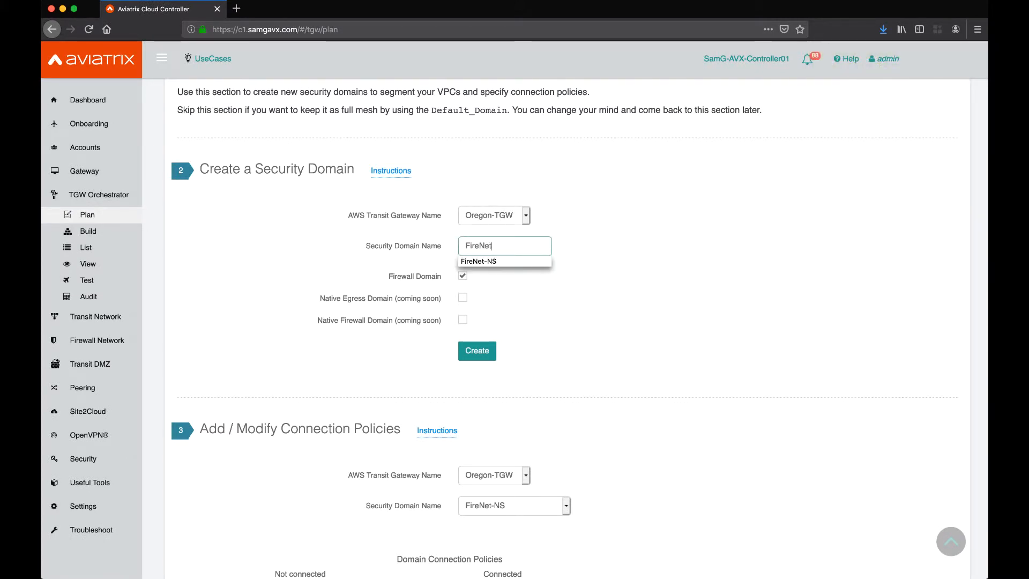
pyautogui.write('-W')
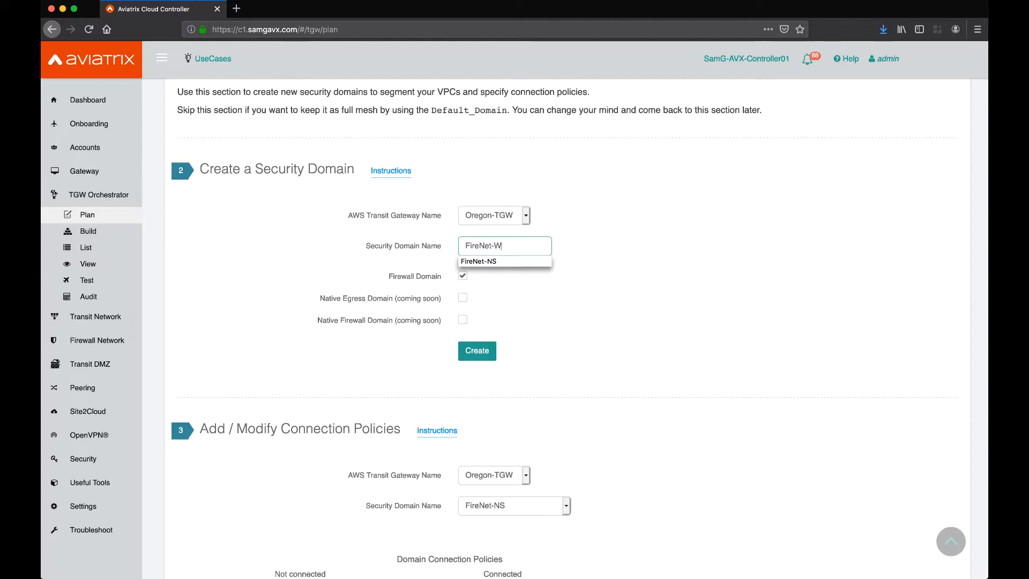
pyautogui.write('EW')
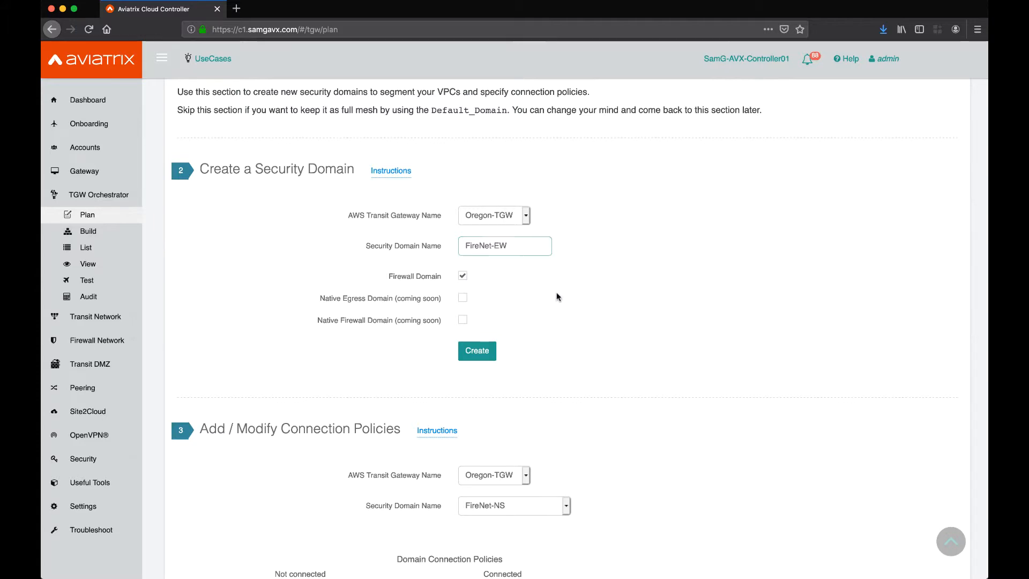
# Scroll to Add / Modify Connection Policies and select Dev_Domain to view its connections.
pyautogui.scroll(3)
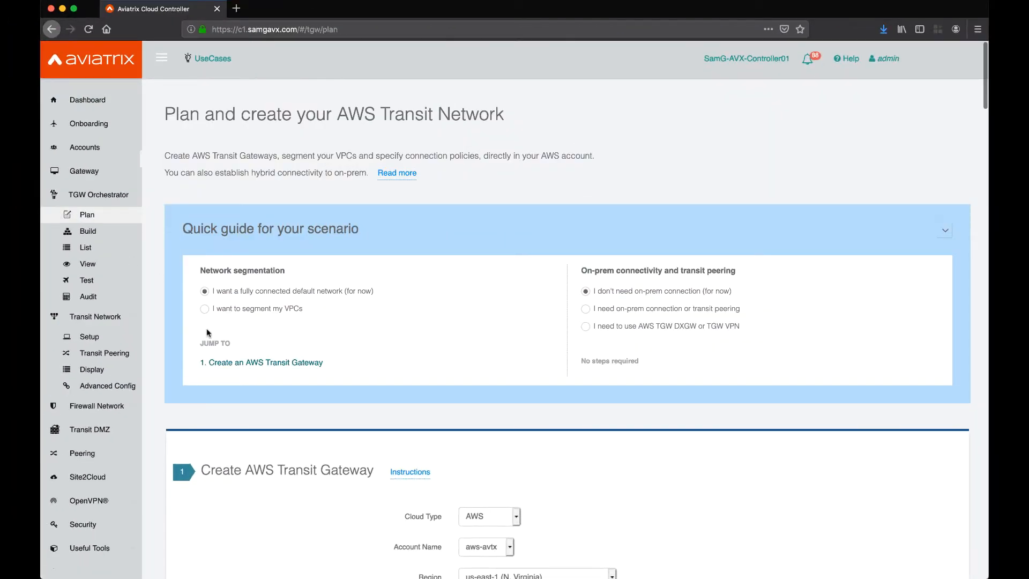
pyautogui.scroll(-3)
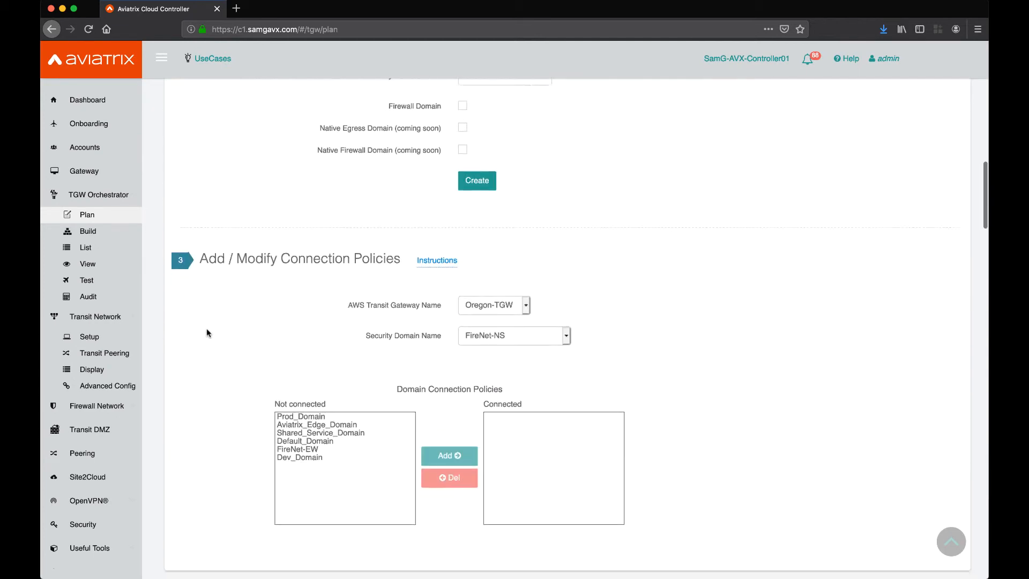
pyautogui.scroll(-3)
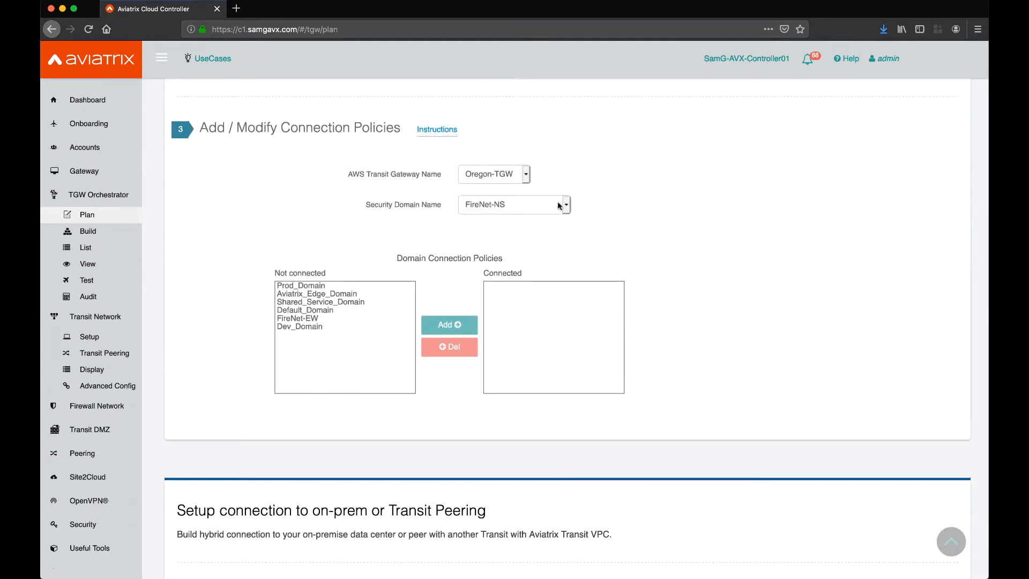
pyautogui.click(562, 204)
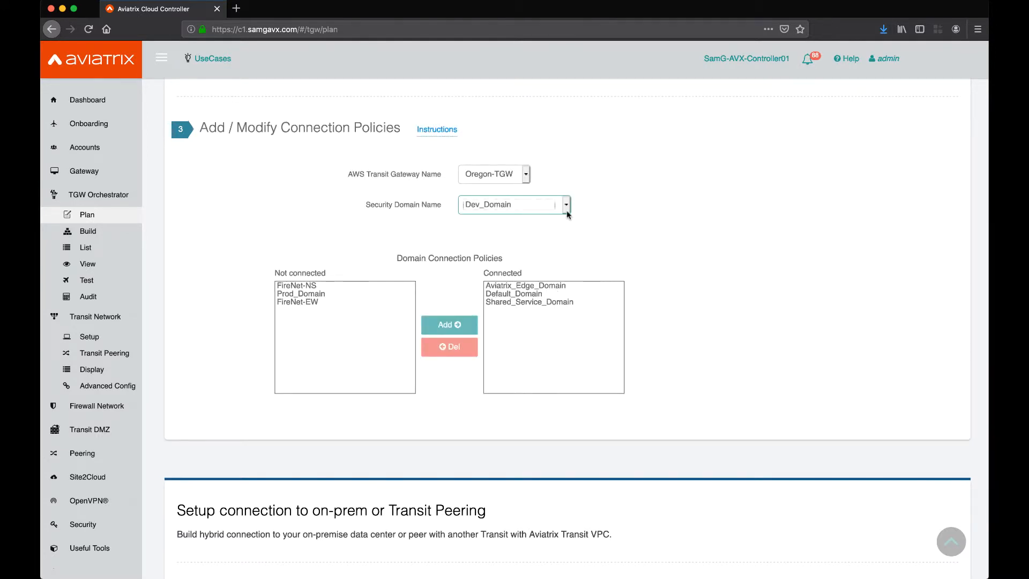
pyautogui.moveTo(594, 240)
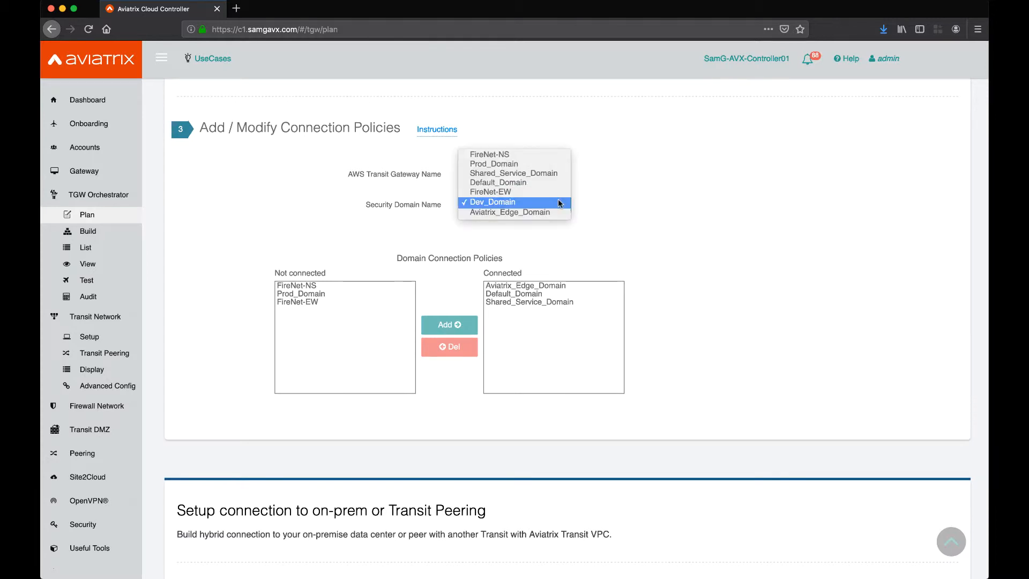
# Connect FireNet-NS to Prod_Domain and dismiss the progress report.
pyautogui.click(494, 164)
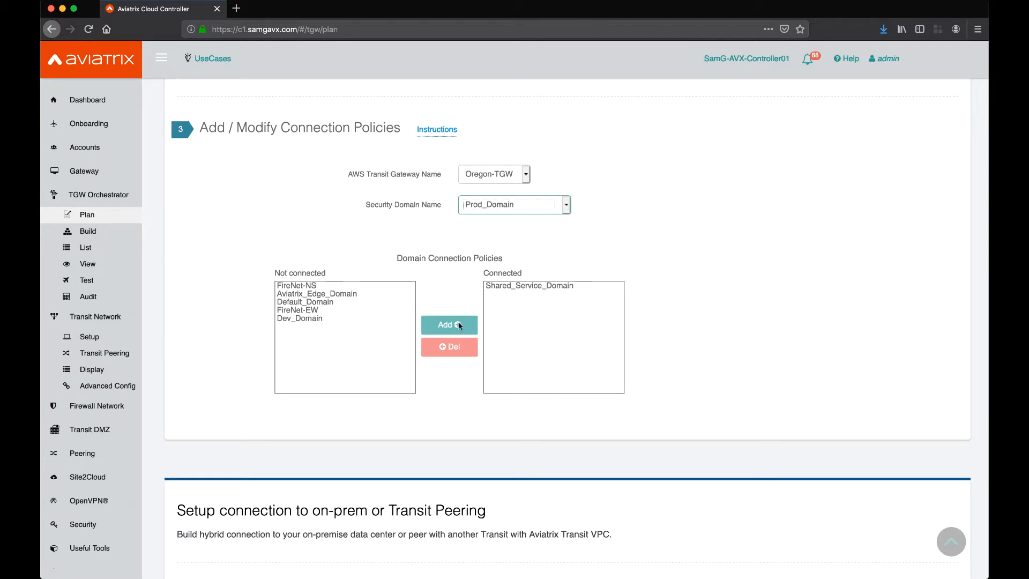
pyautogui.click(296, 284)
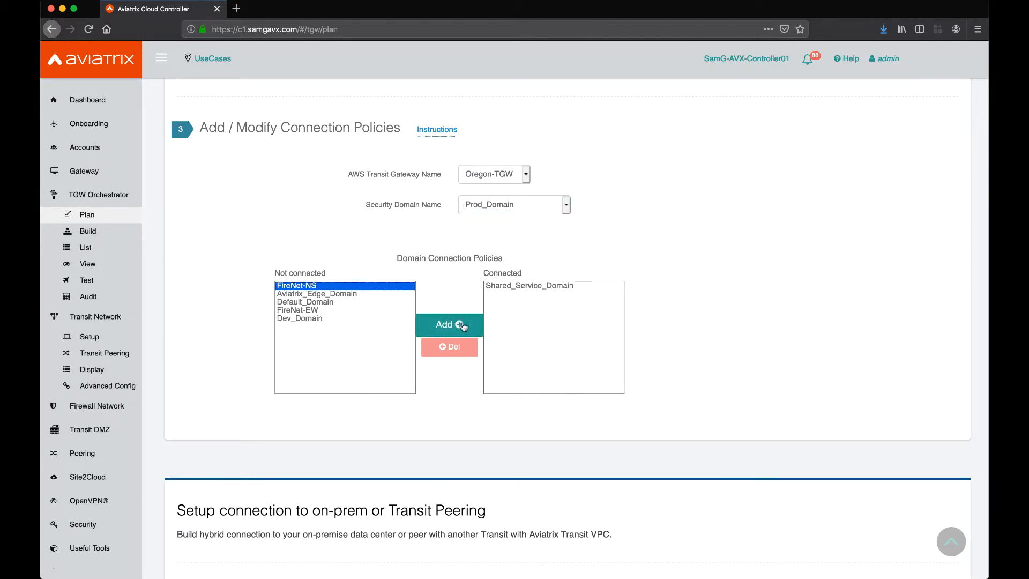
pyautogui.click(298, 310)
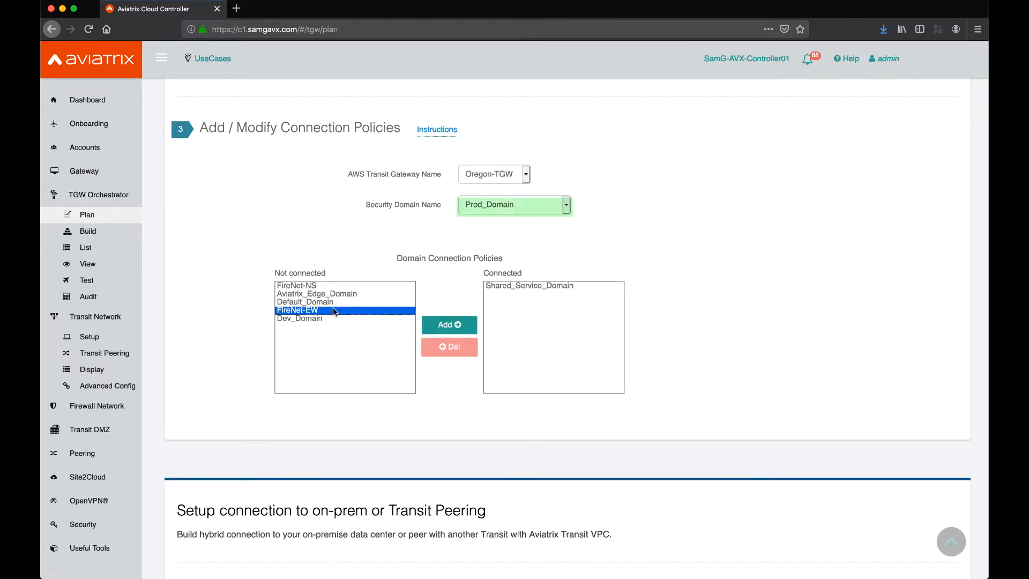
pyautogui.click(296, 284)
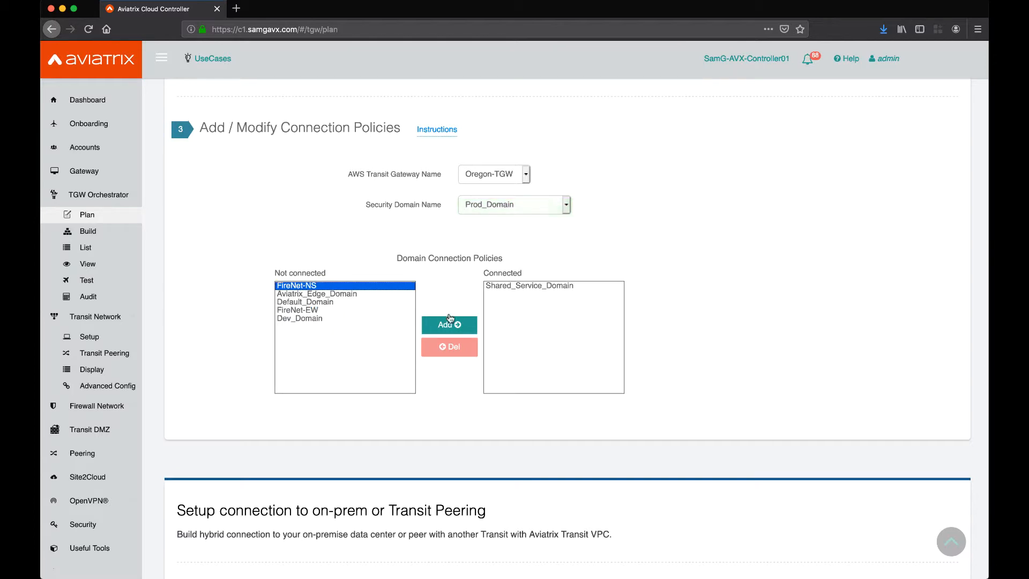
pyautogui.click(449, 324)
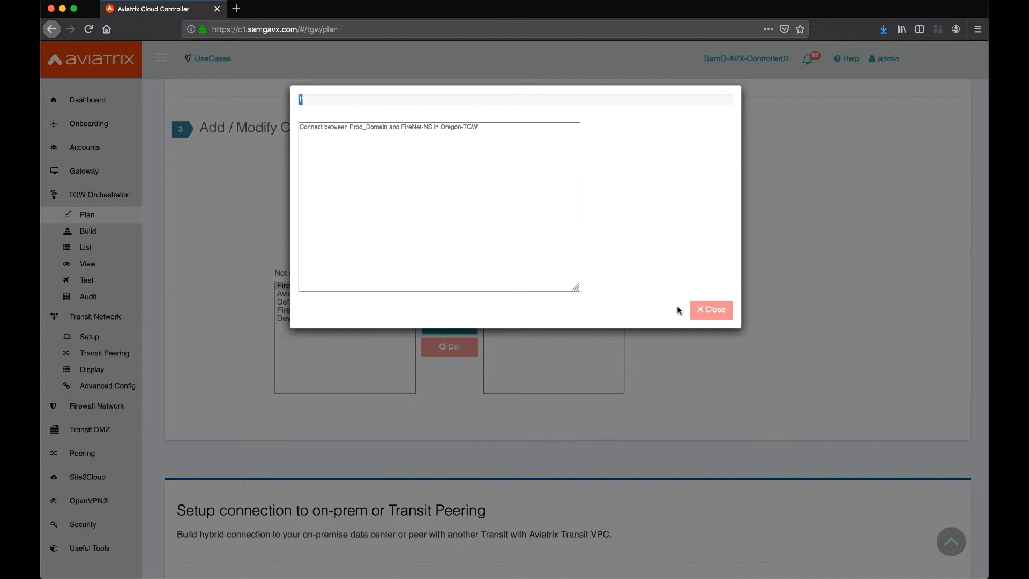
pyautogui.click(711, 309)
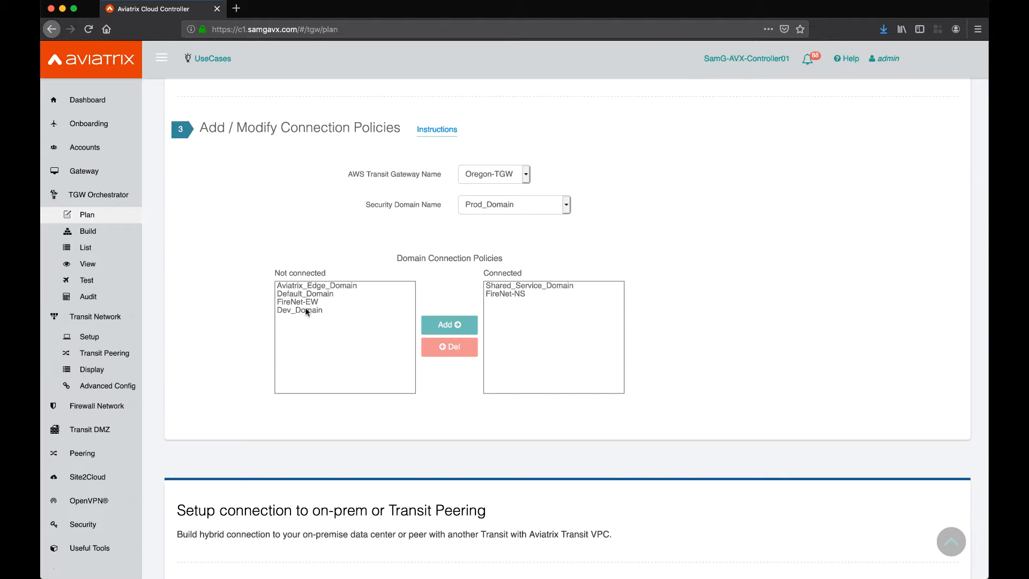
# Connect FireNet-EW to Prod_Domain and close the confirmation.
pyautogui.click(449, 324)
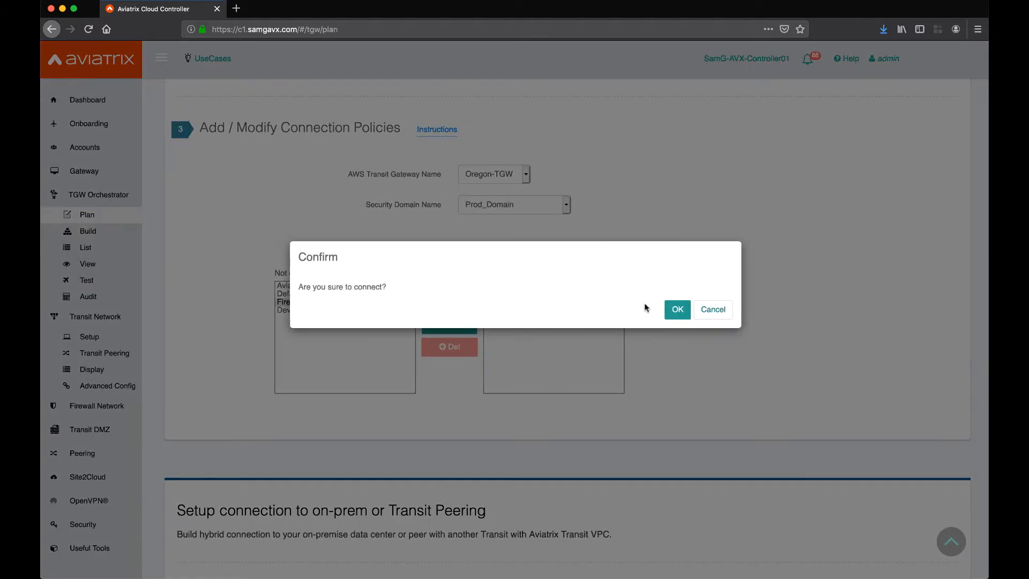
pyautogui.click(677, 309)
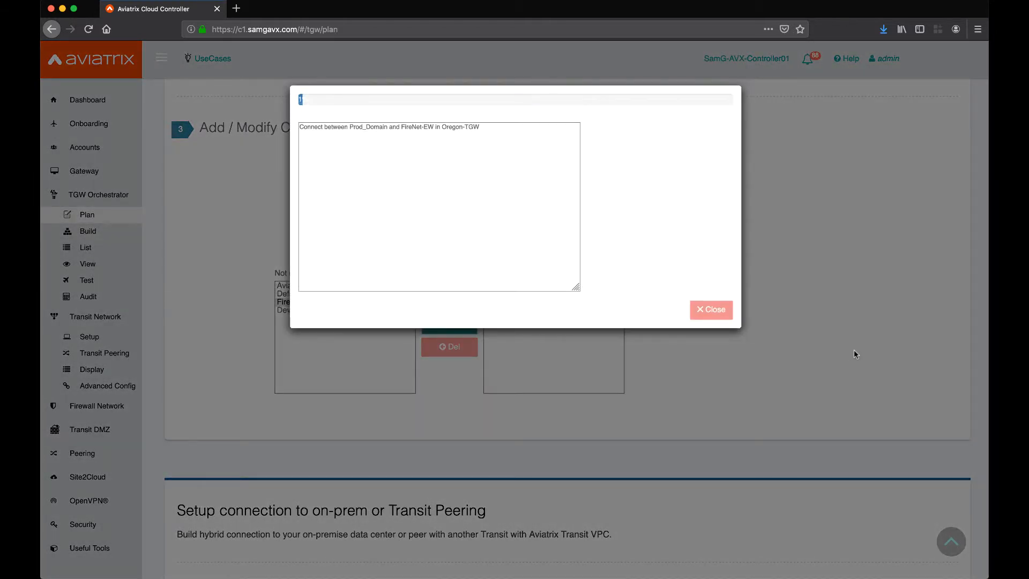
pyautogui.click(711, 309)
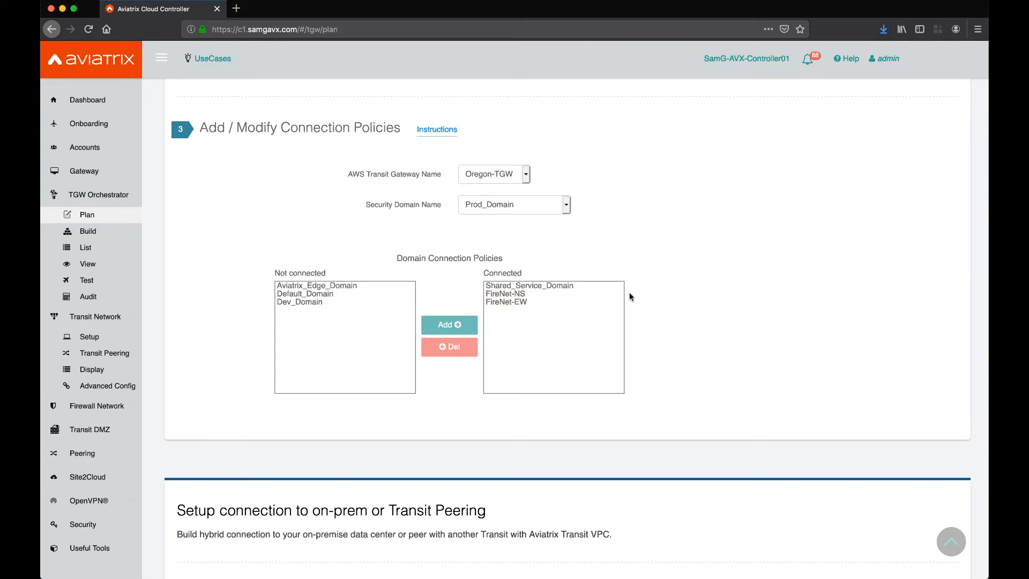
pyautogui.moveTo(632, 360)
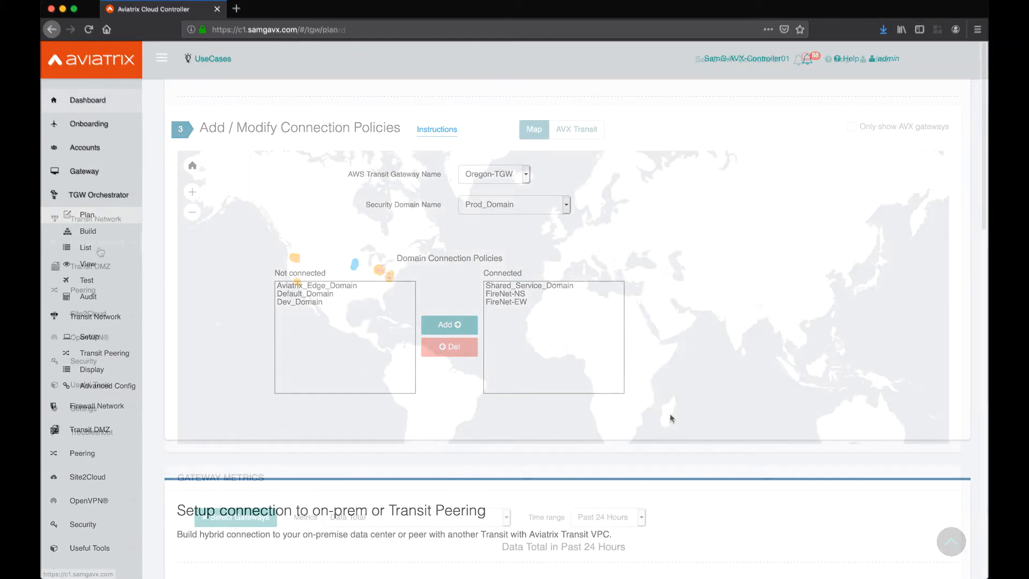
# From the Dashboard, go to Firewall Network > Advanced.
pyautogui.click(87, 100)
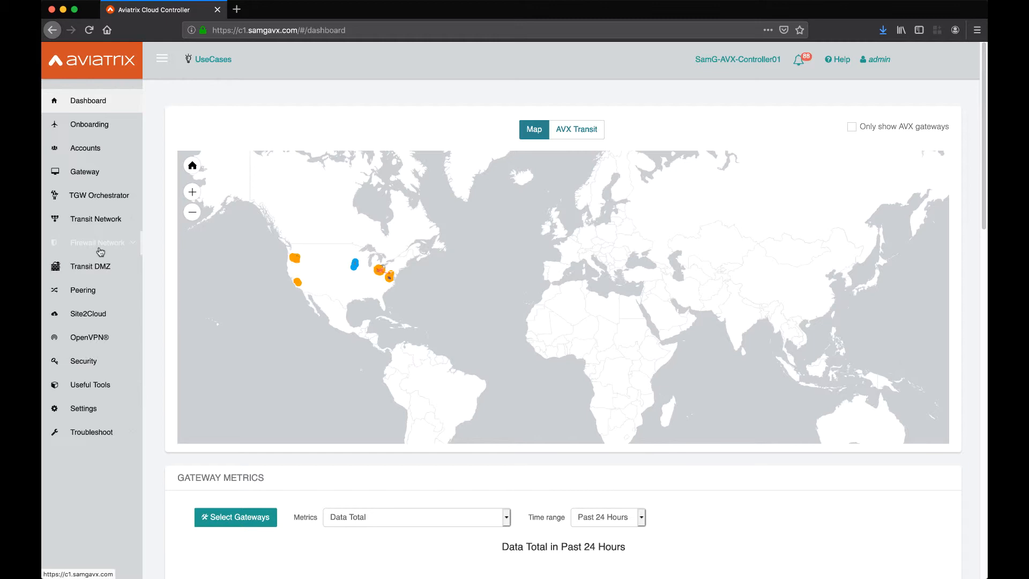
pyautogui.click(97, 243)
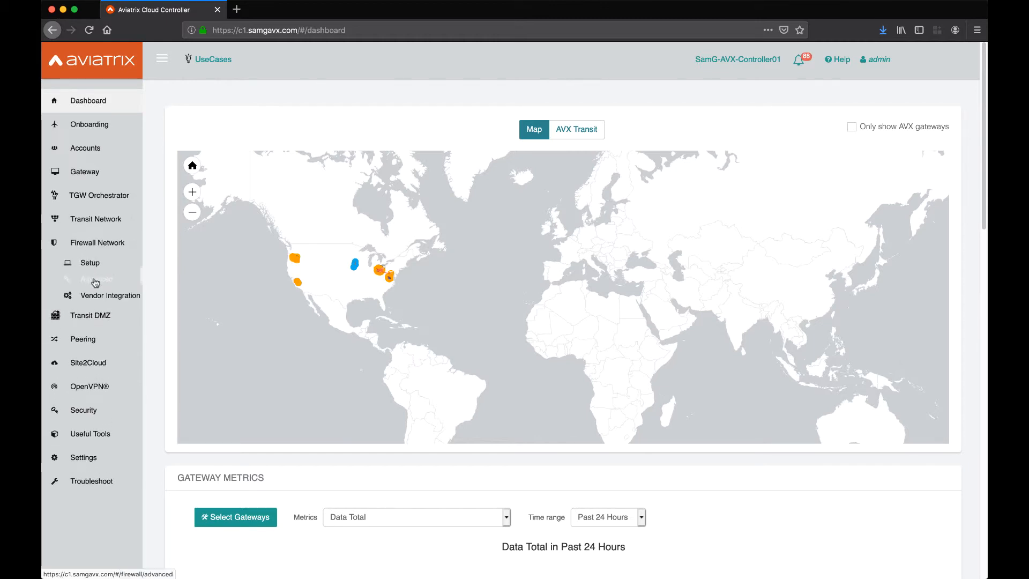
pyautogui.click(96, 278)
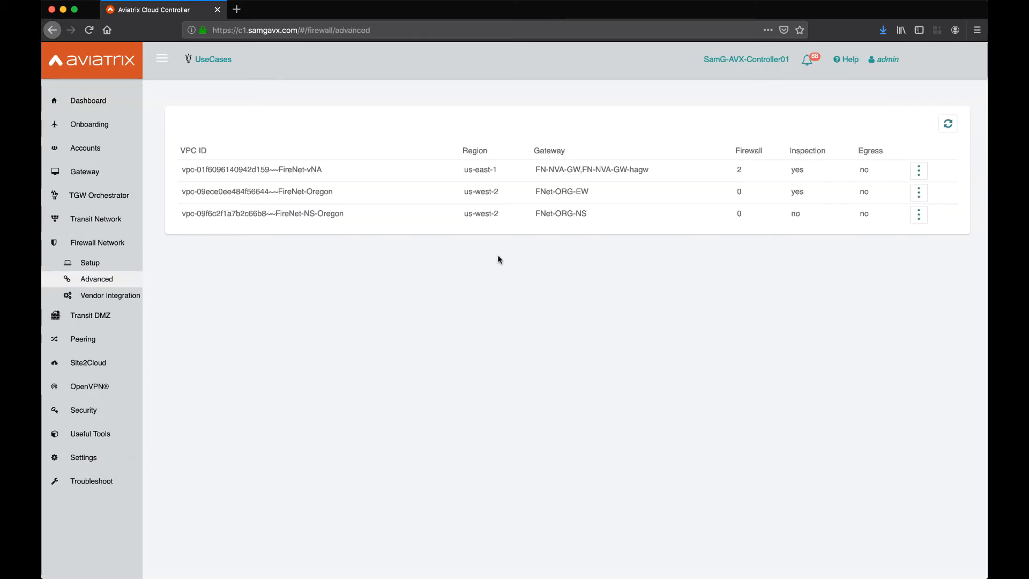
pyautogui.moveTo(328, 202)
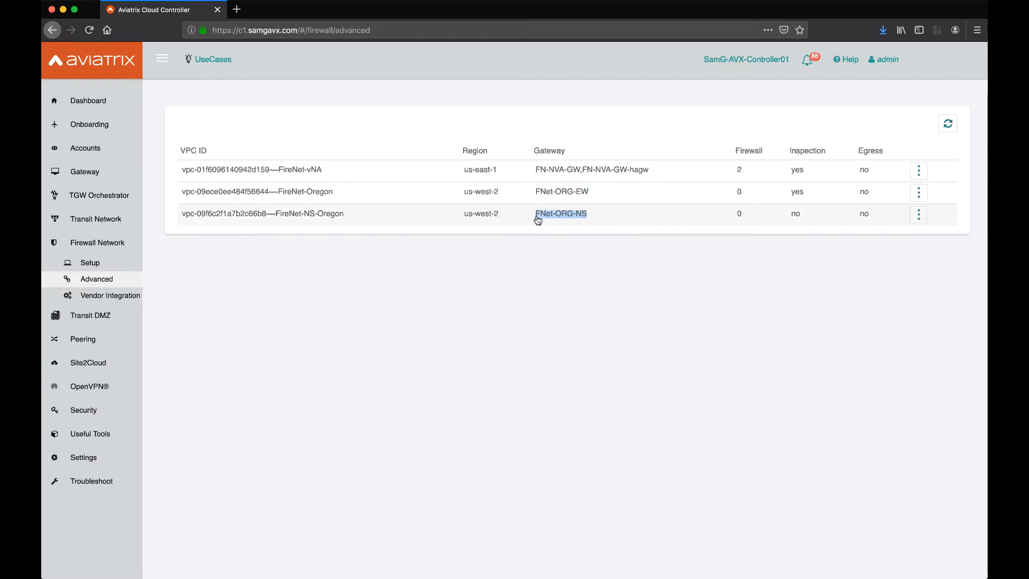
pyautogui.moveTo(650, 200)
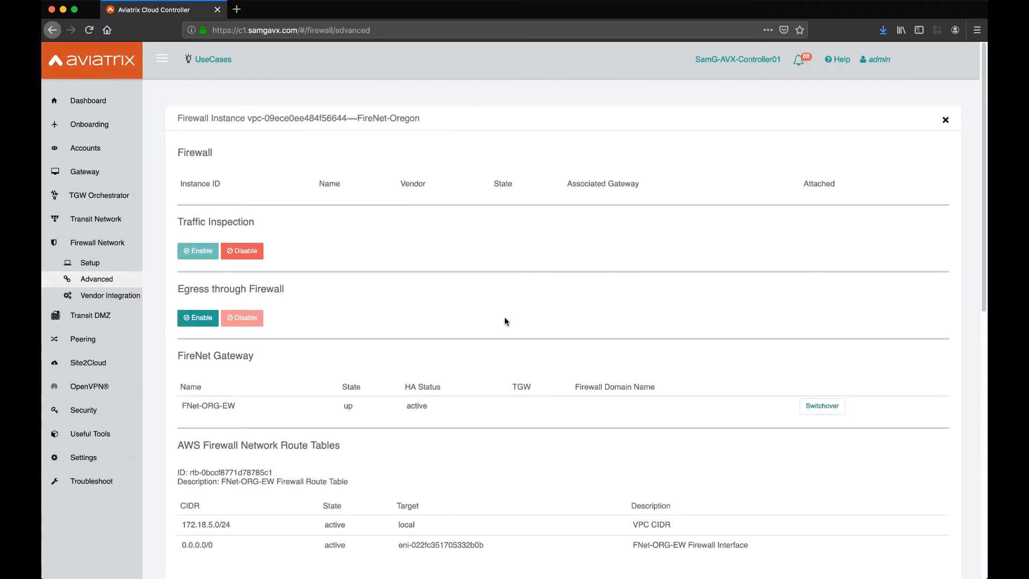
# Review FireNet-Oregon's Traffic Inspection setting, then close its Firewall Instance panel.
pyautogui.doubleClick(210, 222)
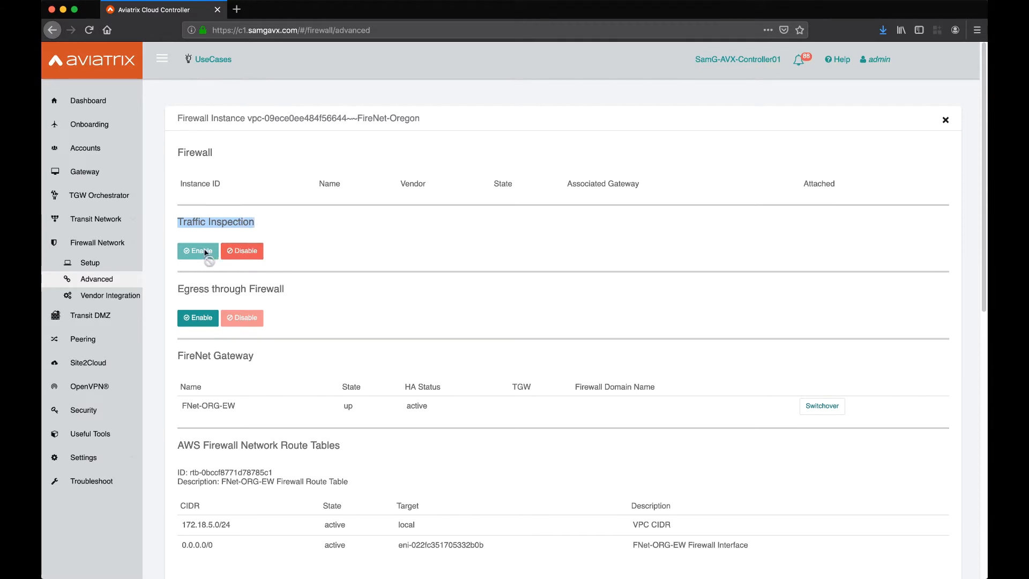
pyautogui.moveTo(198, 319)
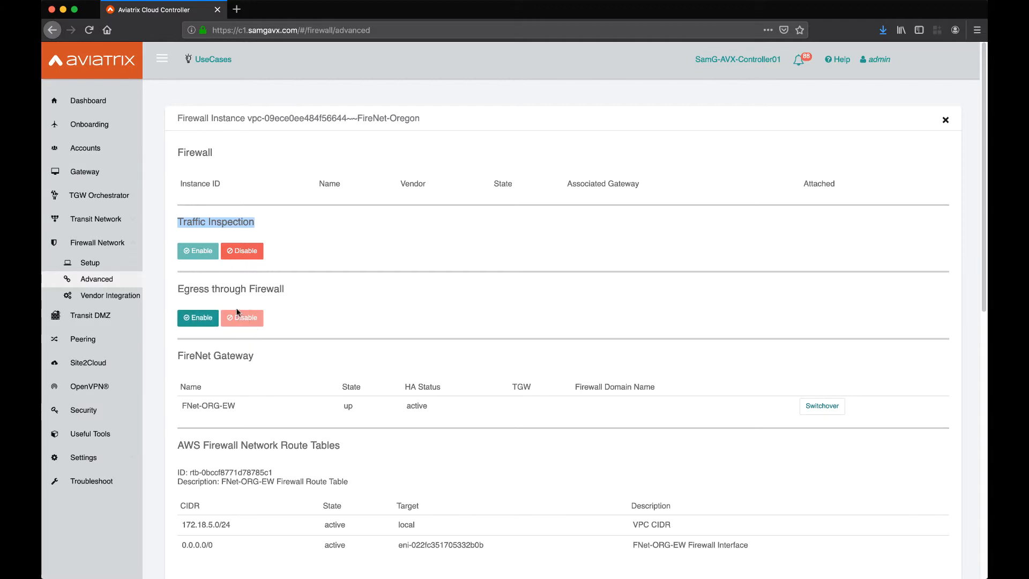
pyautogui.moveTo(945, 123)
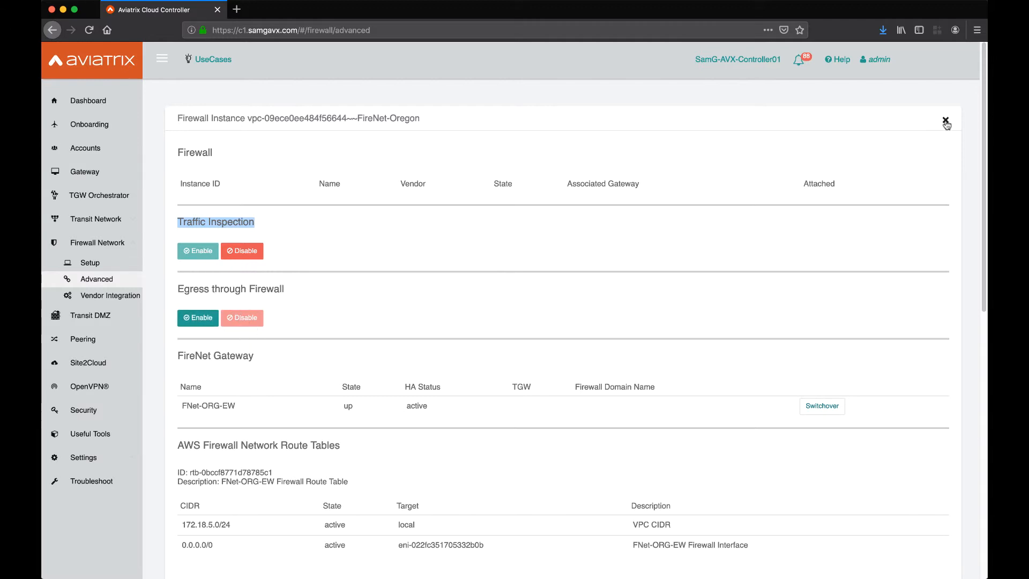
pyautogui.click(947, 122)
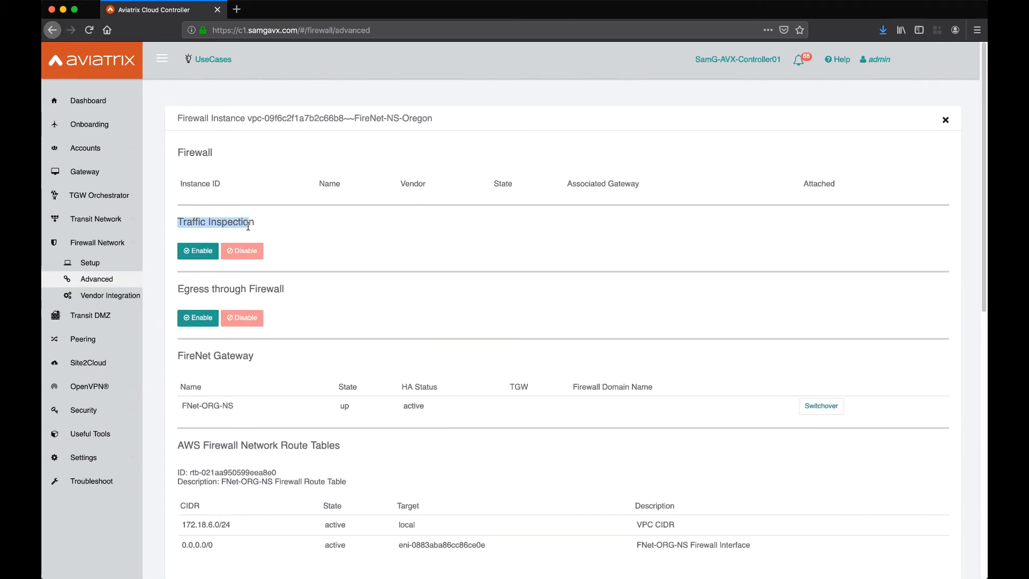
pyautogui.moveTo(261, 237)
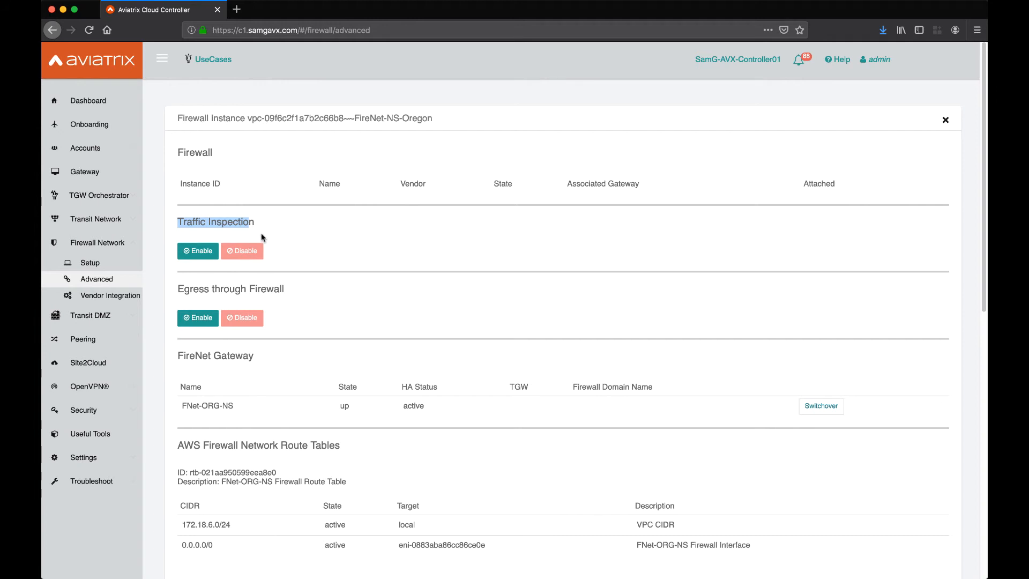
# Enable Egress through Firewall for FireNet-NS-Oregon and close its instance panel.
pyautogui.click(241, 318)
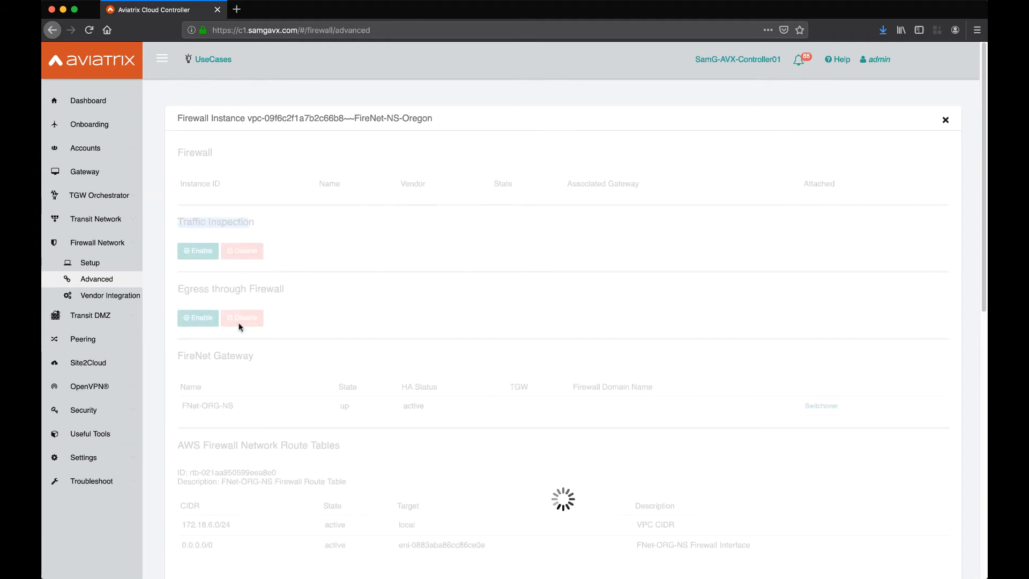
pyautogui.click(198, 318)
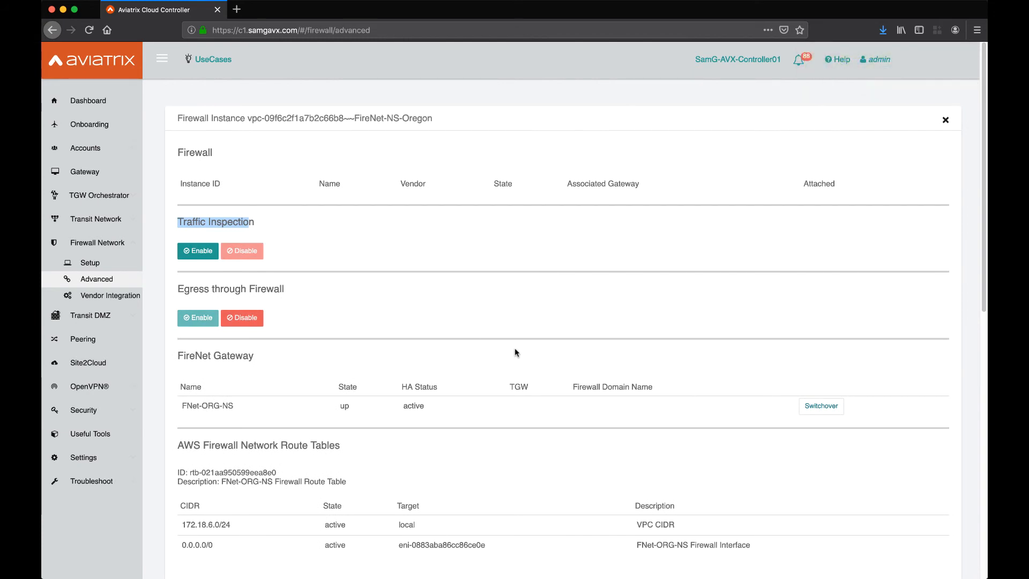
pyautogui.moveTo(522, 343)
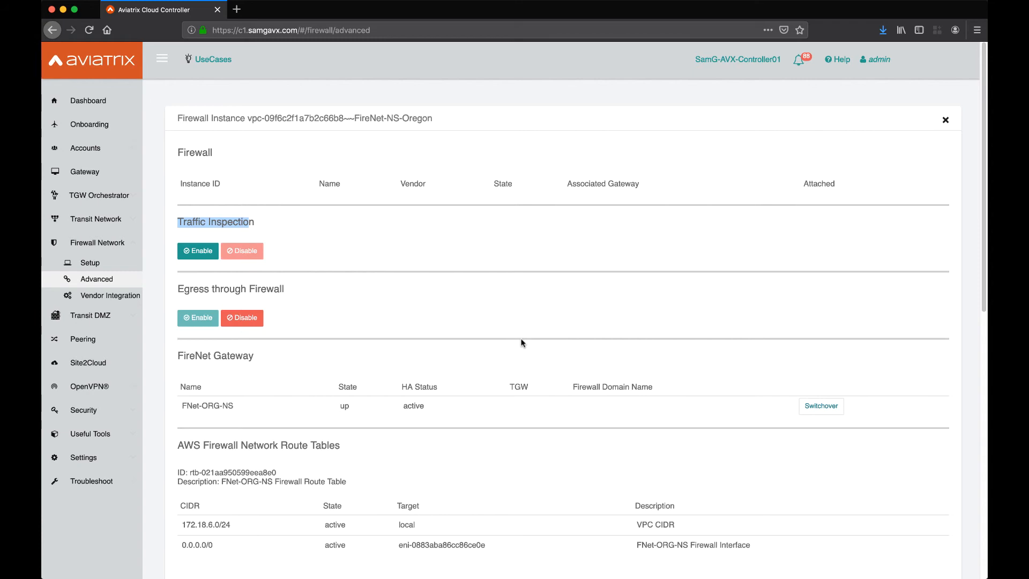
pyautogui.click(944, 120)
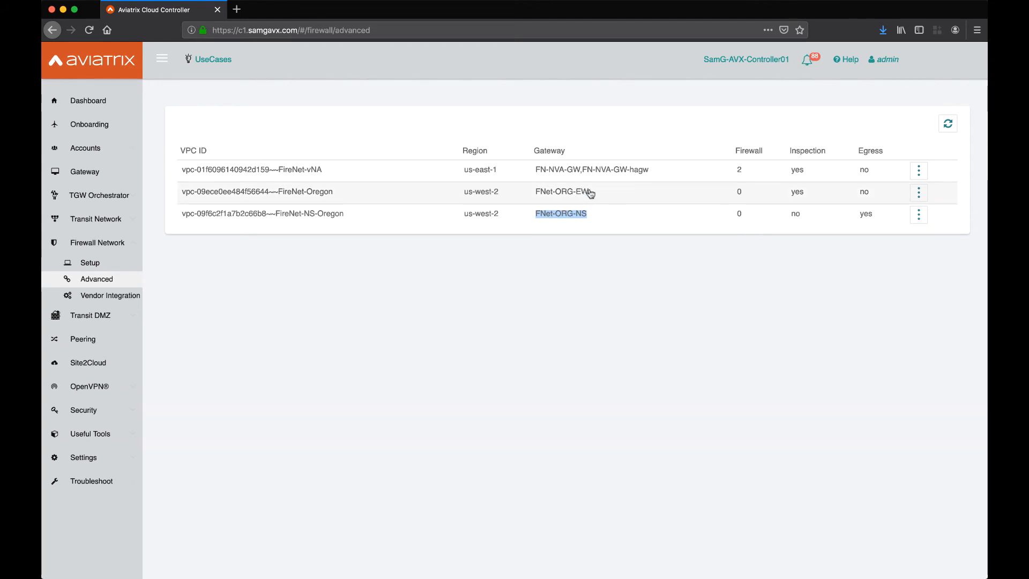
pyautogui.moveTo(592, 196)
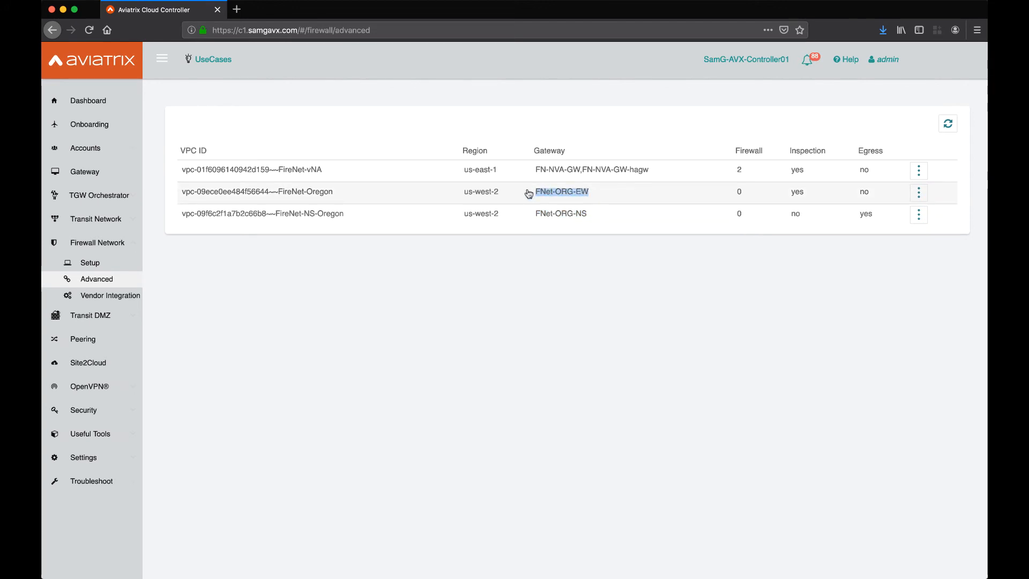
pyautogui.moveTo(558, 208)
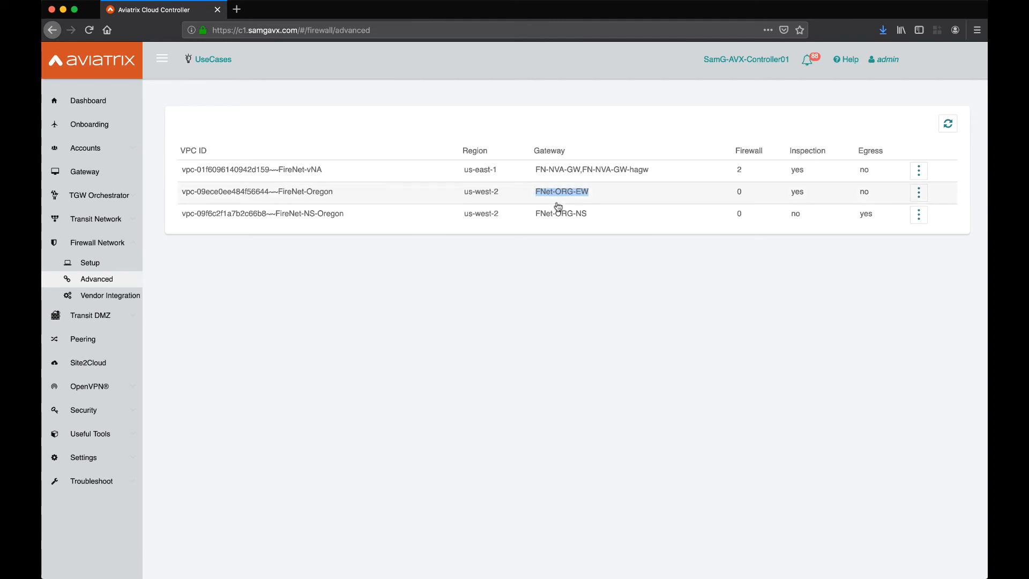